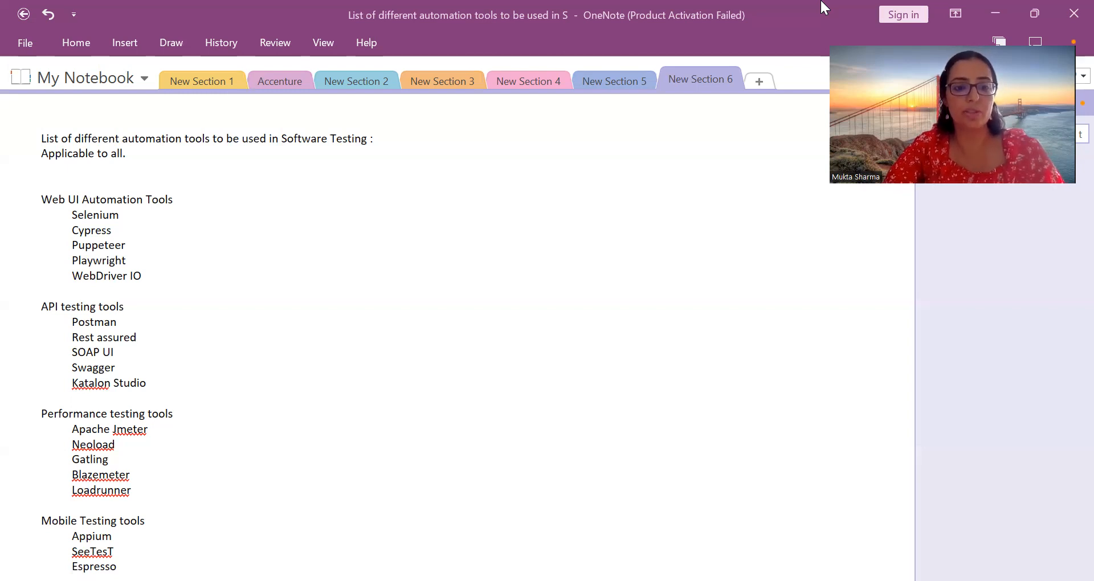
{"action": "mouse_move", "coordinate": [720, 93]}
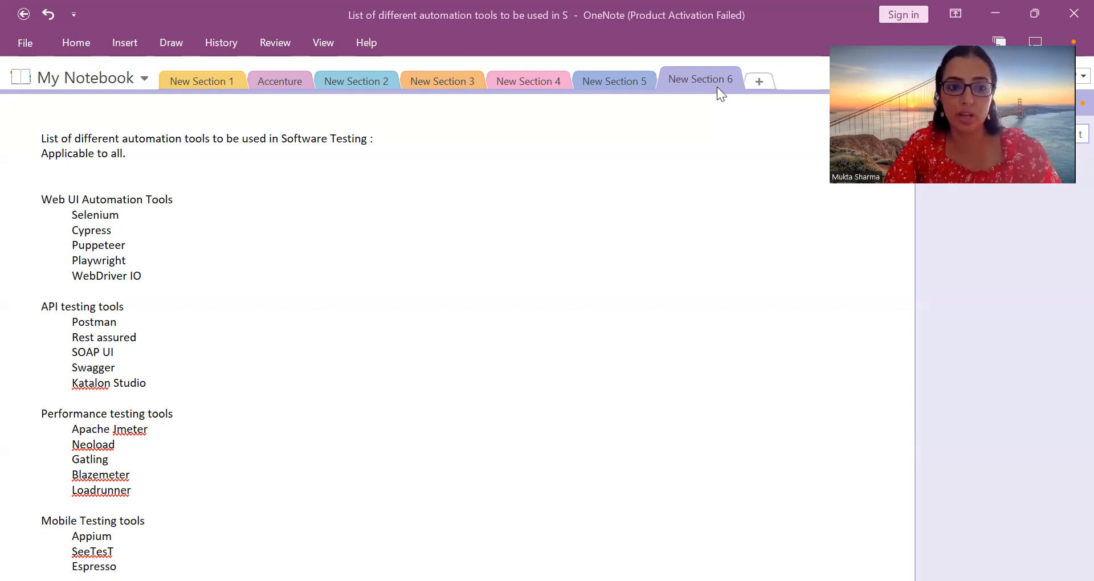
{"action": "mouse_move", "coordinate": [224, 326]}
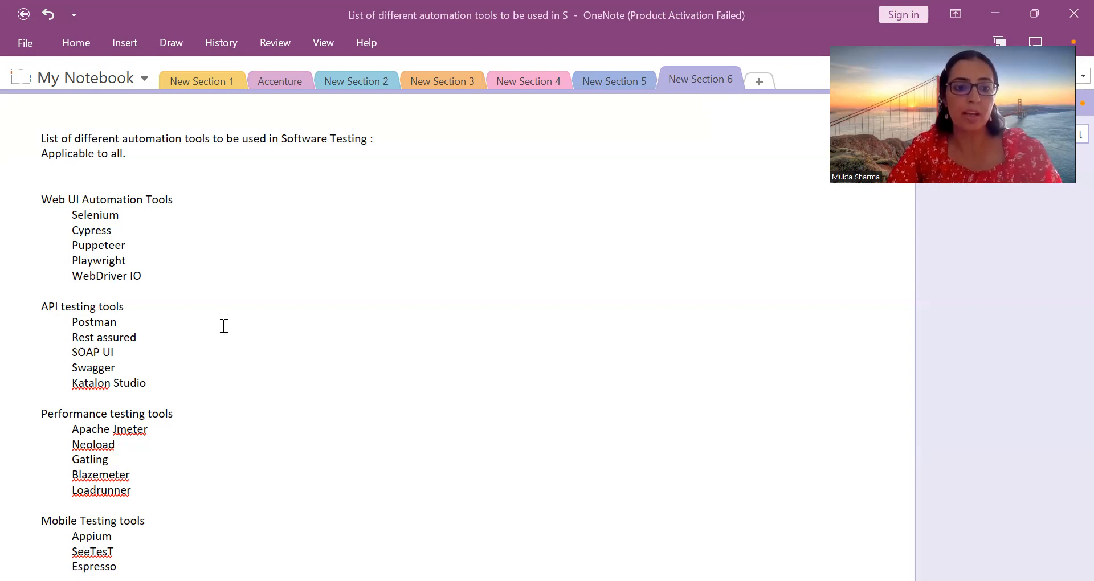
{"action": "mouse_move", "coordinate": [37, 308]}
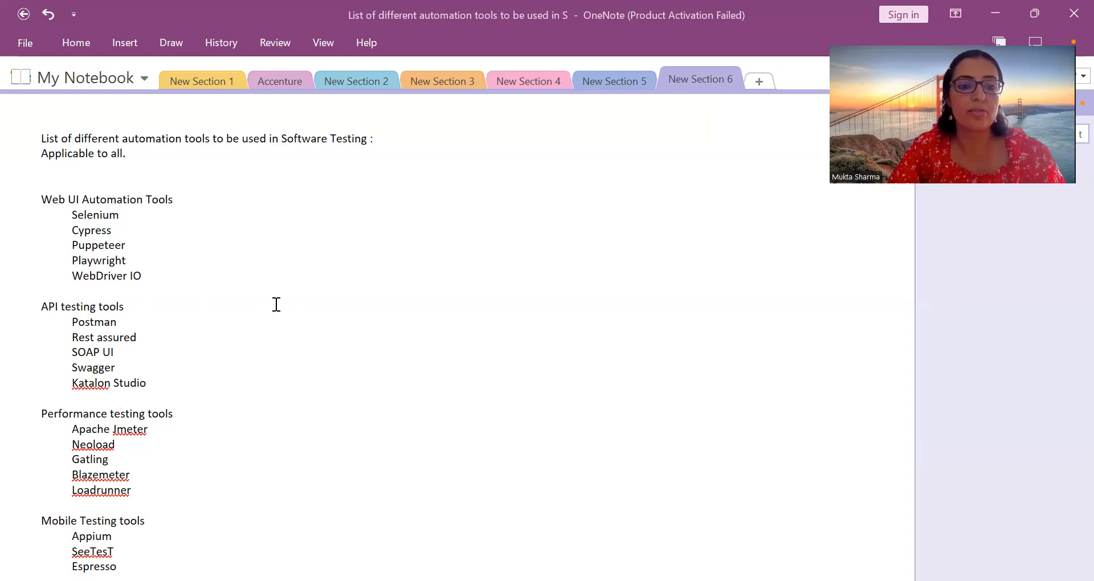
{"action": "mouse_move", "coordinate": [290, 295]}
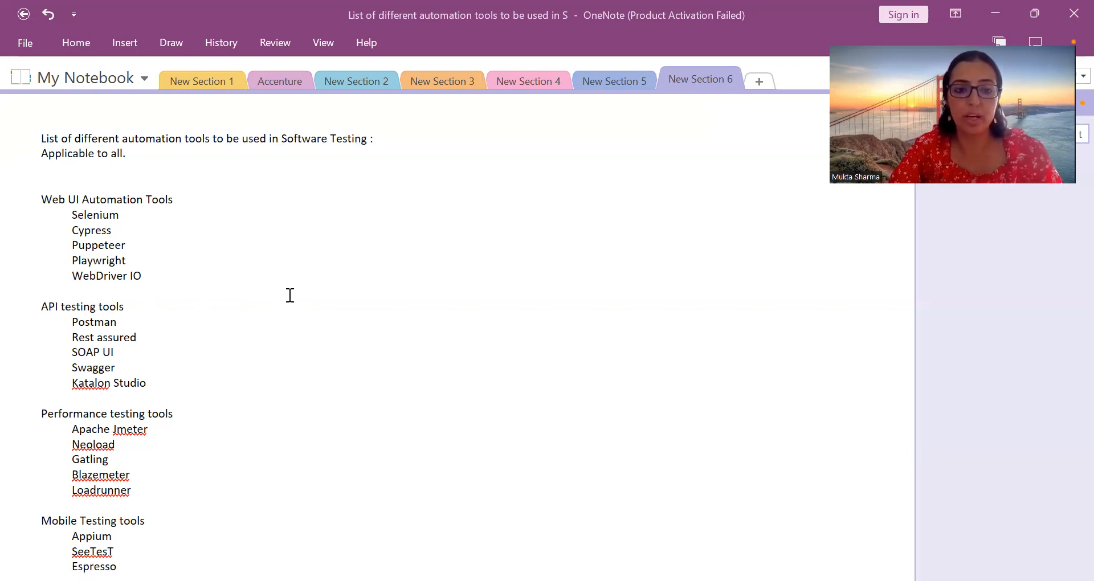
{"action": "mouse_move", "coordinate": [246, 351]}
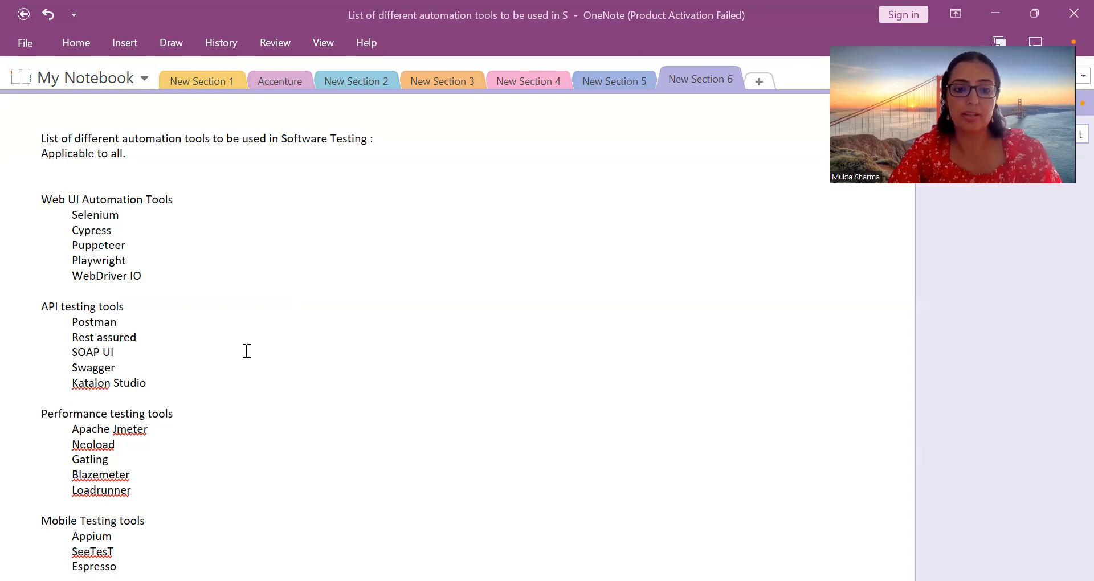
{"action": "mouse_move", "coordinate": [14, 308]}
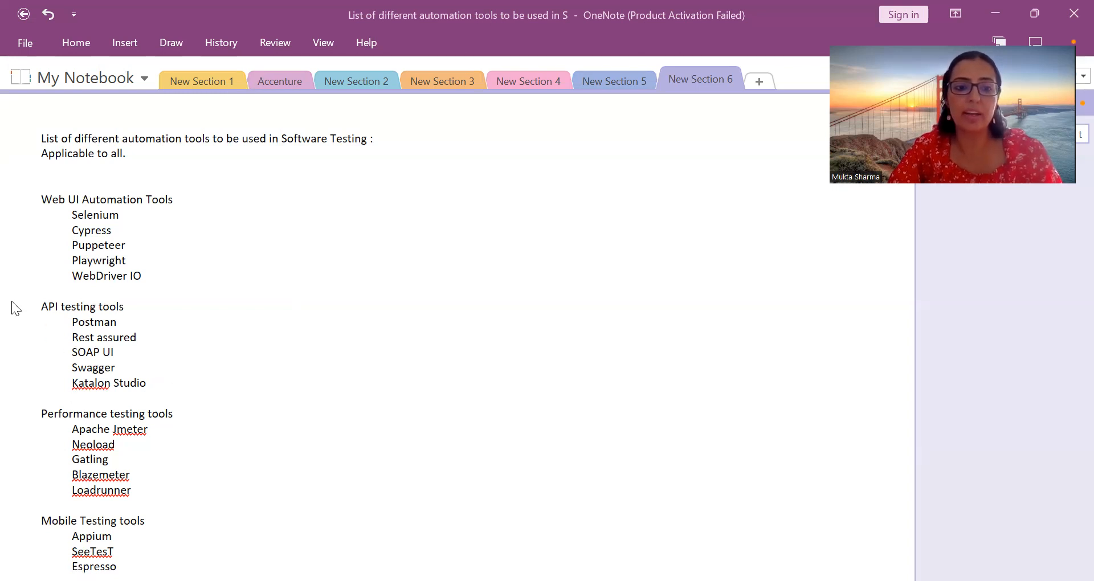
{"action": "mouse_move", "coordinate": [235, 276]}
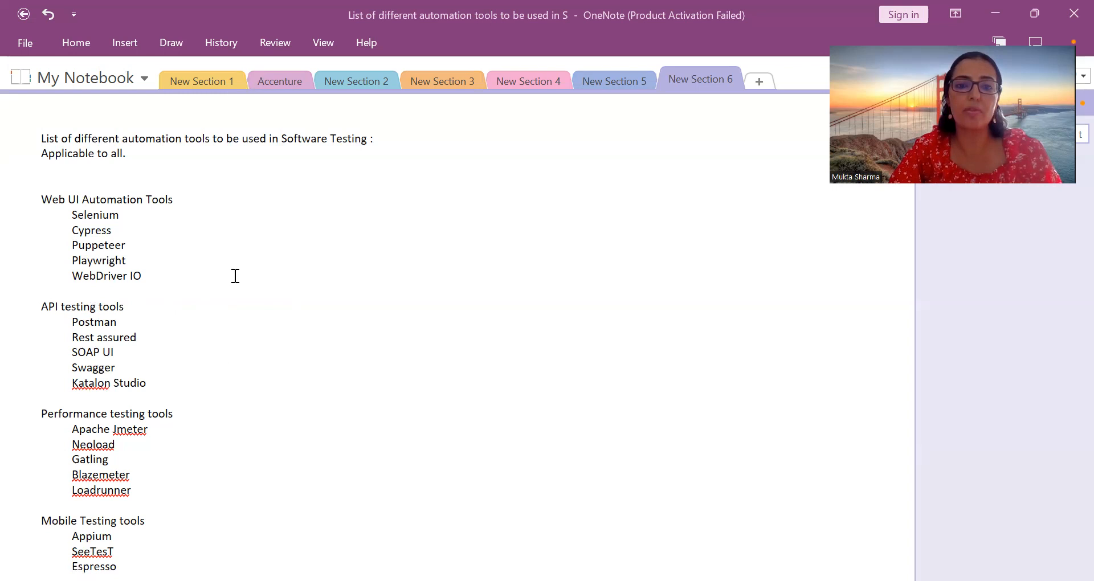
{"action": "scroll", "scroll_direction": "down", "scroll_amount": 3}
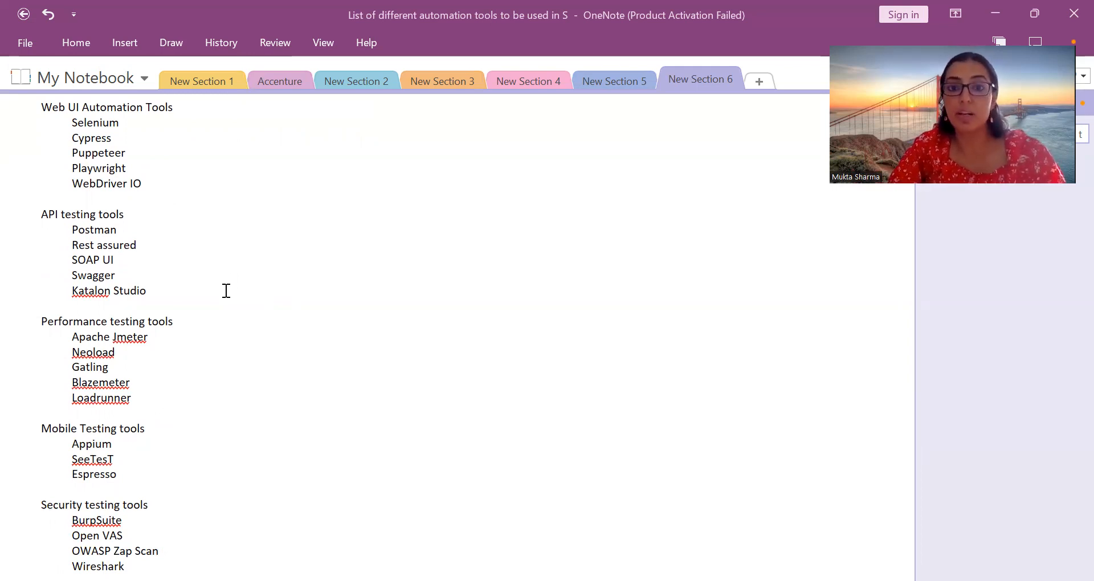
{"action": "mouse_move", "coordinate": [224, 319]}
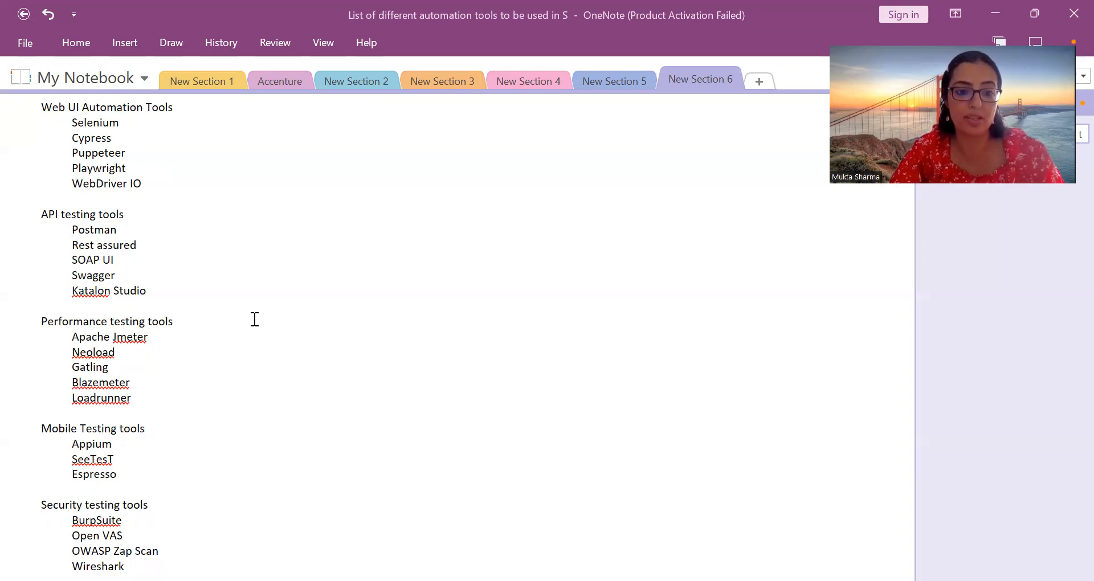
{"action": "scroll", "scroll_direction": "down", "scroll_amount": 3}
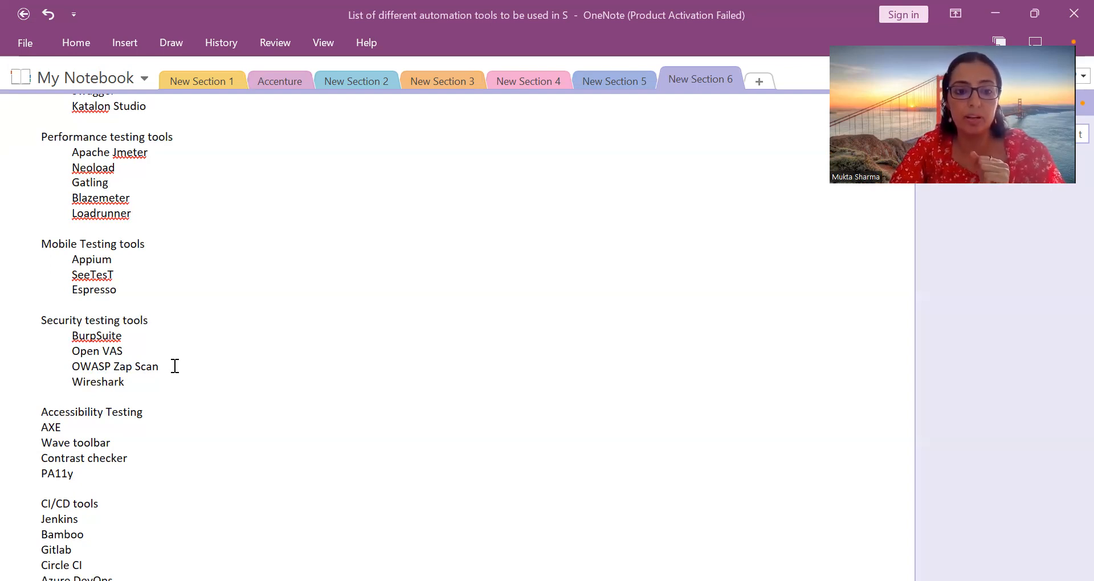
{"action": "mouse_move", "coordinate": [157, 377]}
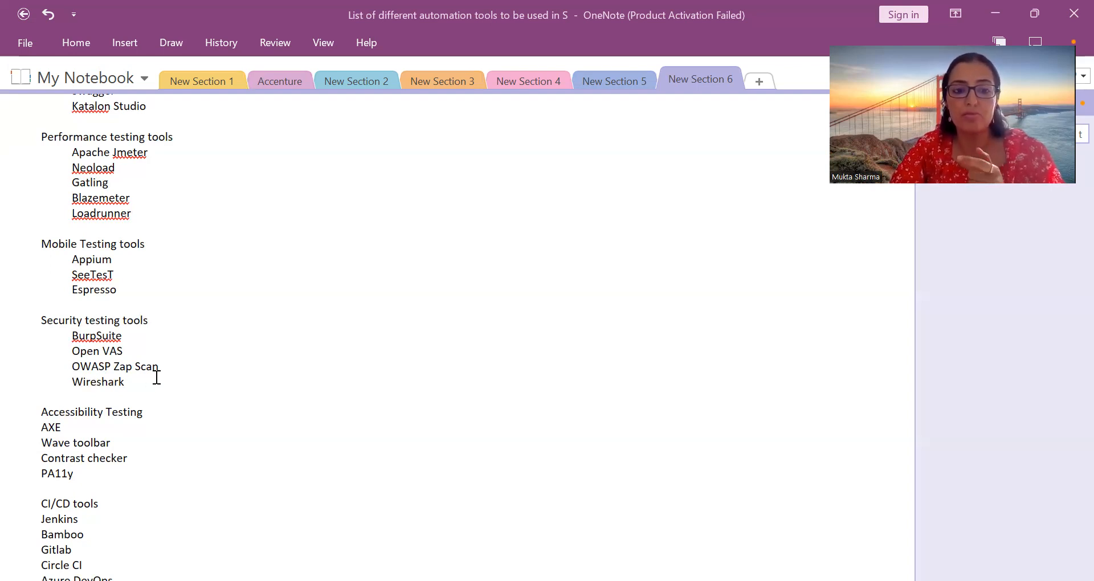
{"action": "scroll", "scroll_direction": "down", "scroll_amount": 3}
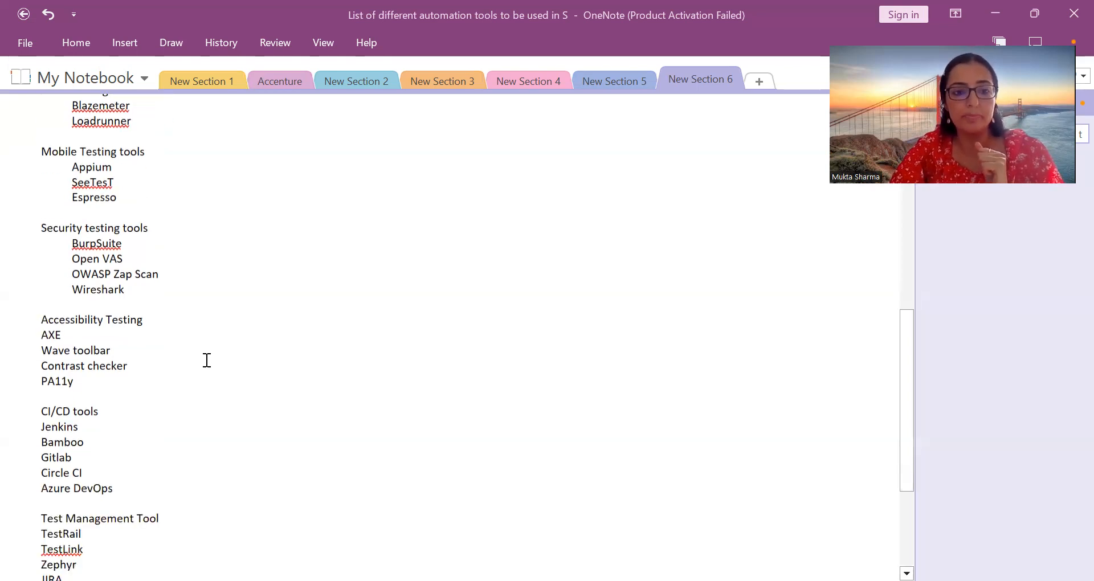
{"action": "scroll", "scroll_direction": "down", "scroll_amount": 3}
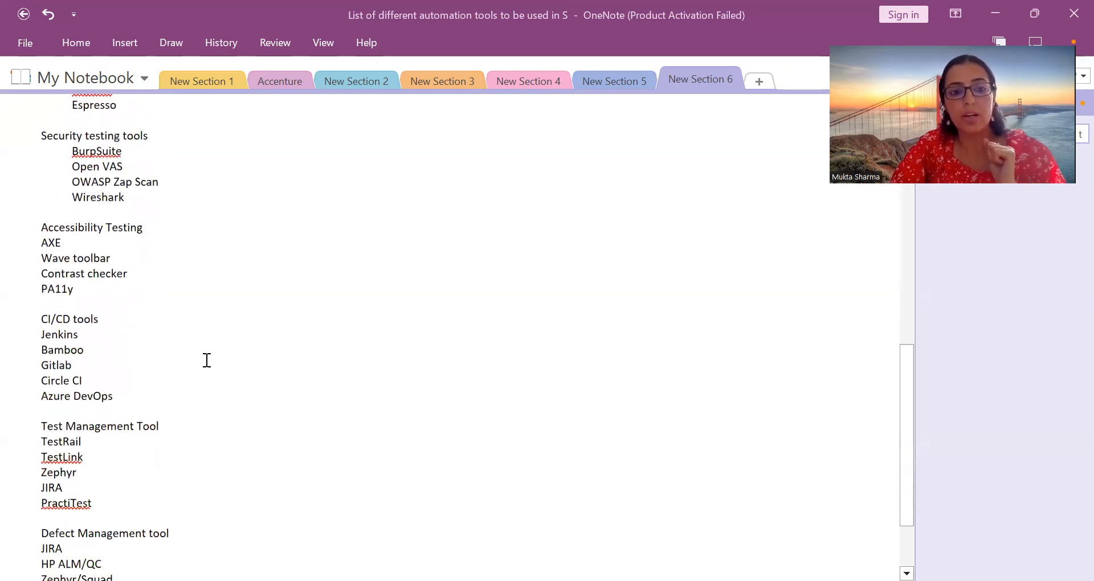
{"action": "mouse_move", "coordinate": [204, 313]}
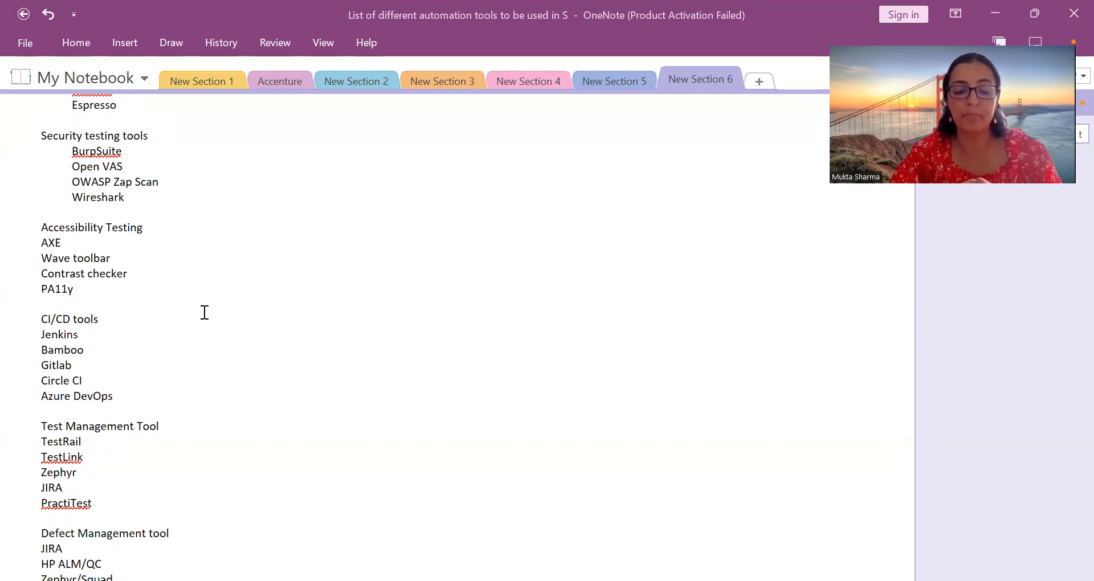
{"action": "mouse_move", "coordinate": [342, 328]}
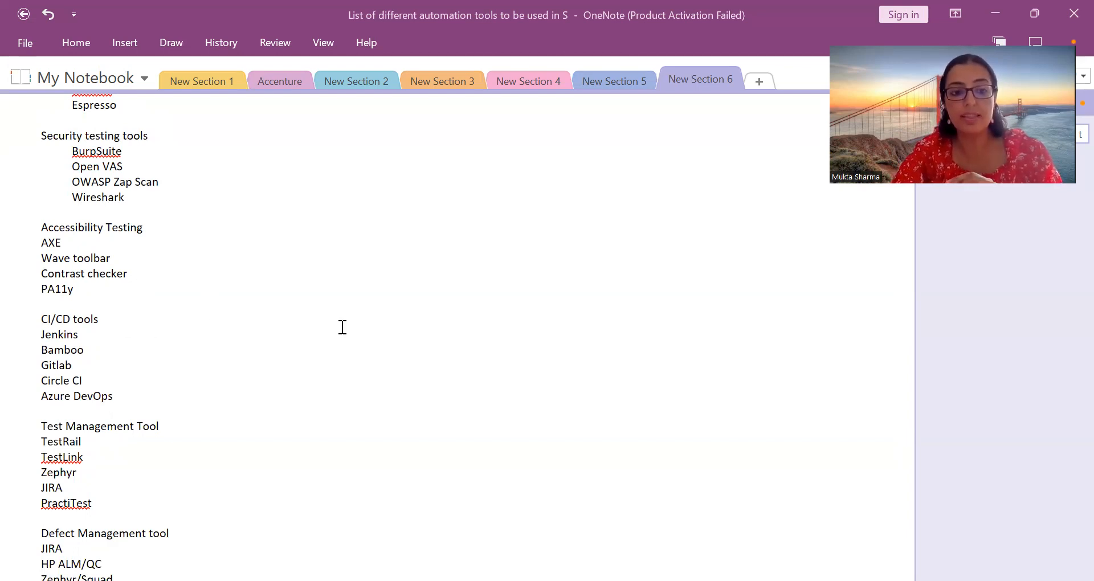
{"action": "scroll", "scroll_direction": "down", "scroll_amount": 3}
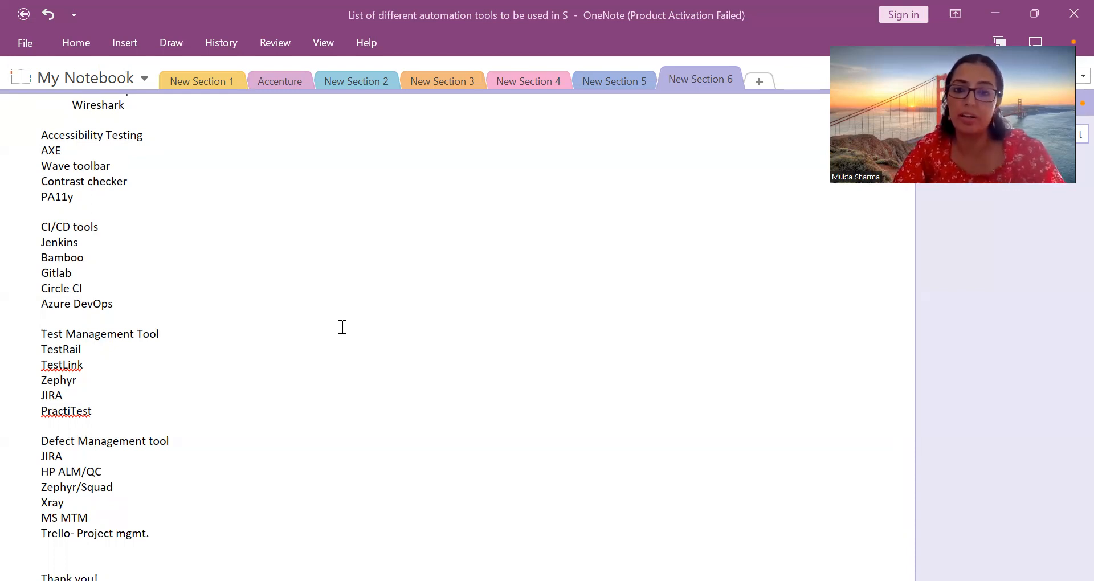
{"action": "scroll", "scroll_direction": "down", "scroll_amount": 3}
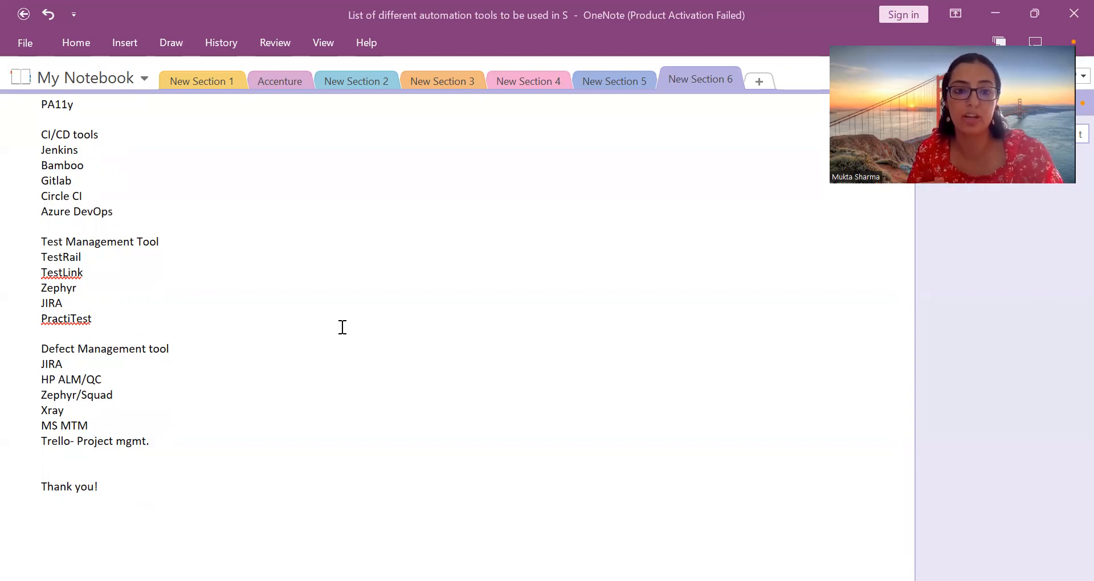
{"action": "scroll", "scroll_direction": "up", "scroll_amount": 3}
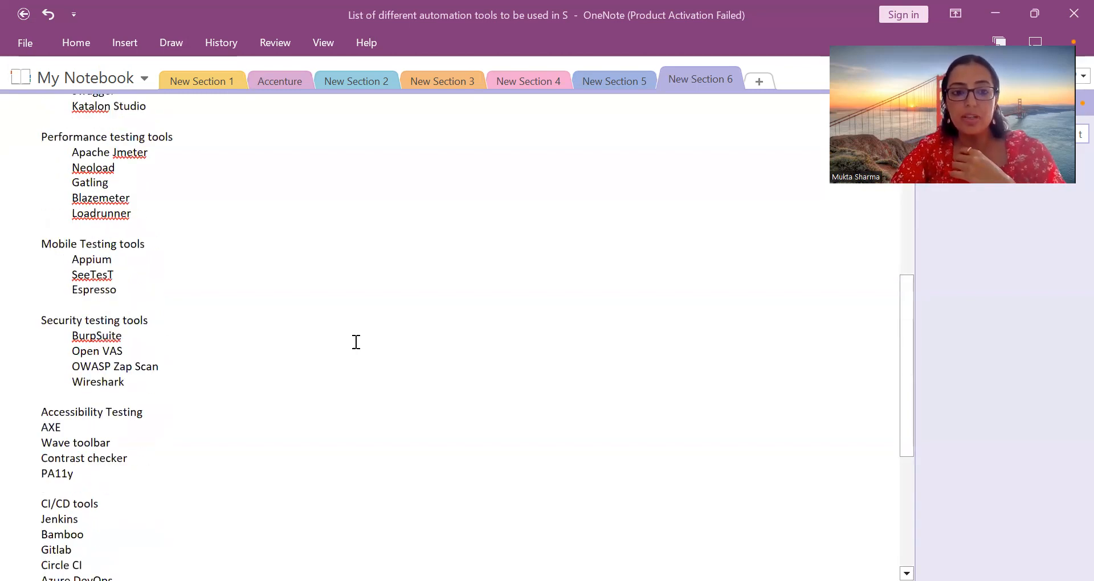
{"action": "scroll", "scroll_direction": "up", "scroll_amount": 3}
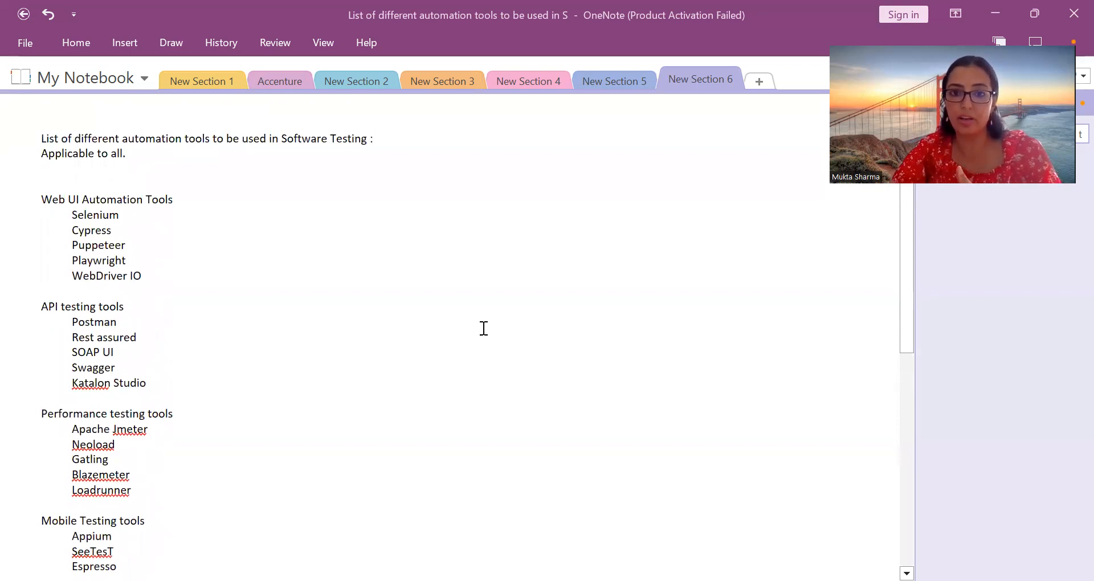
{"action": "scroll", "scroll_direction": "down", "scroll_amount": 3}
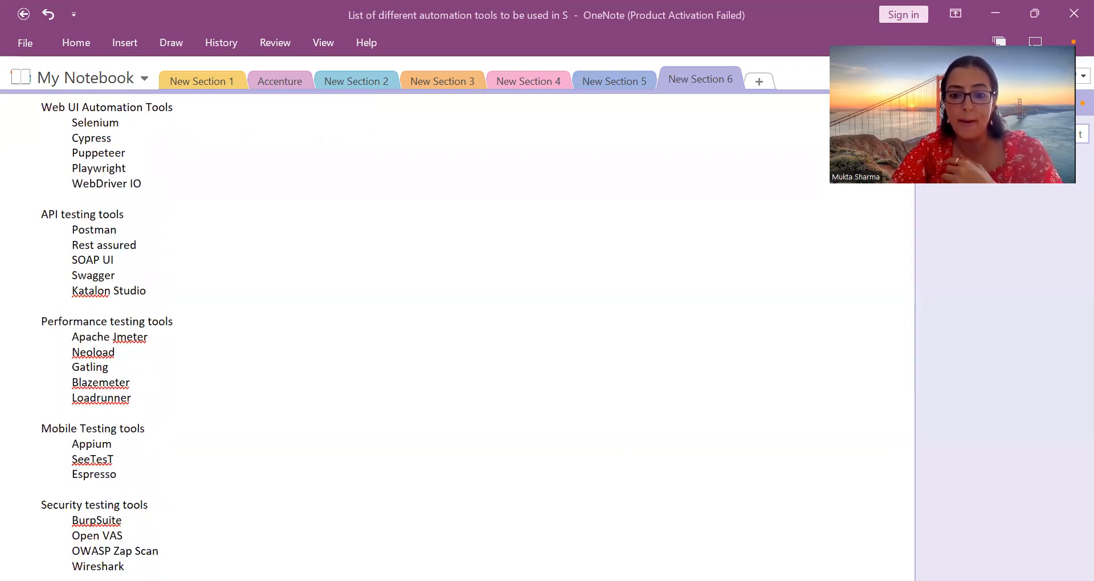